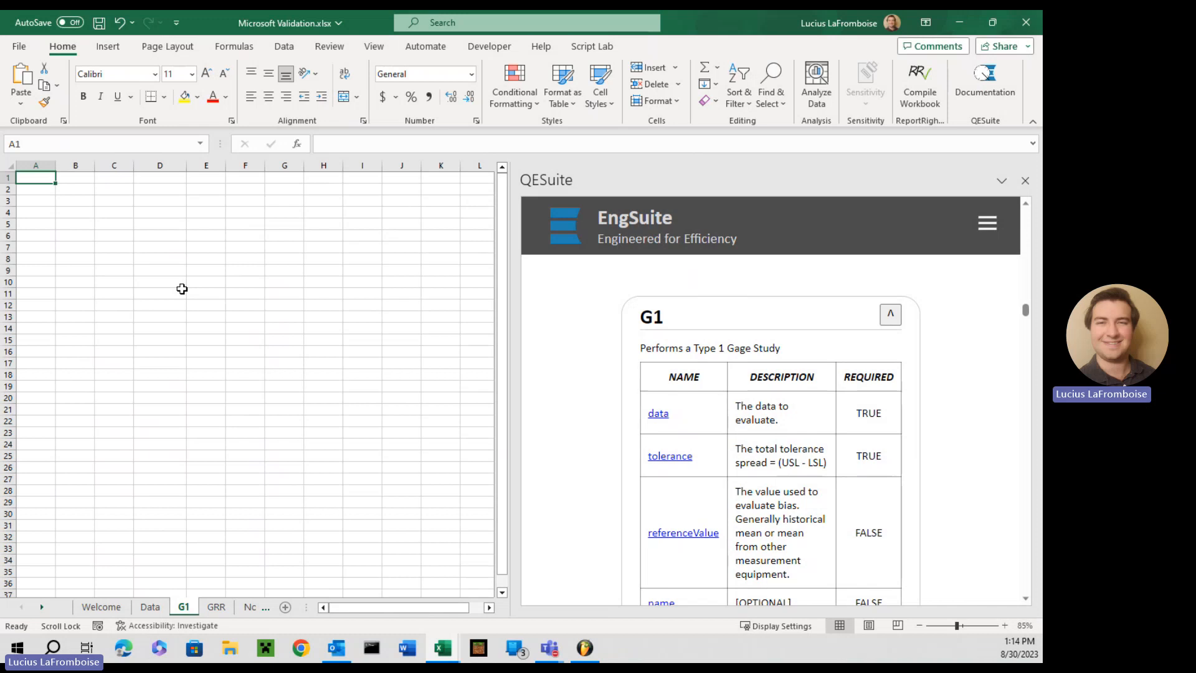
Begin a =QE.G1( formula in A1 and move to the Data sheet
text(=)
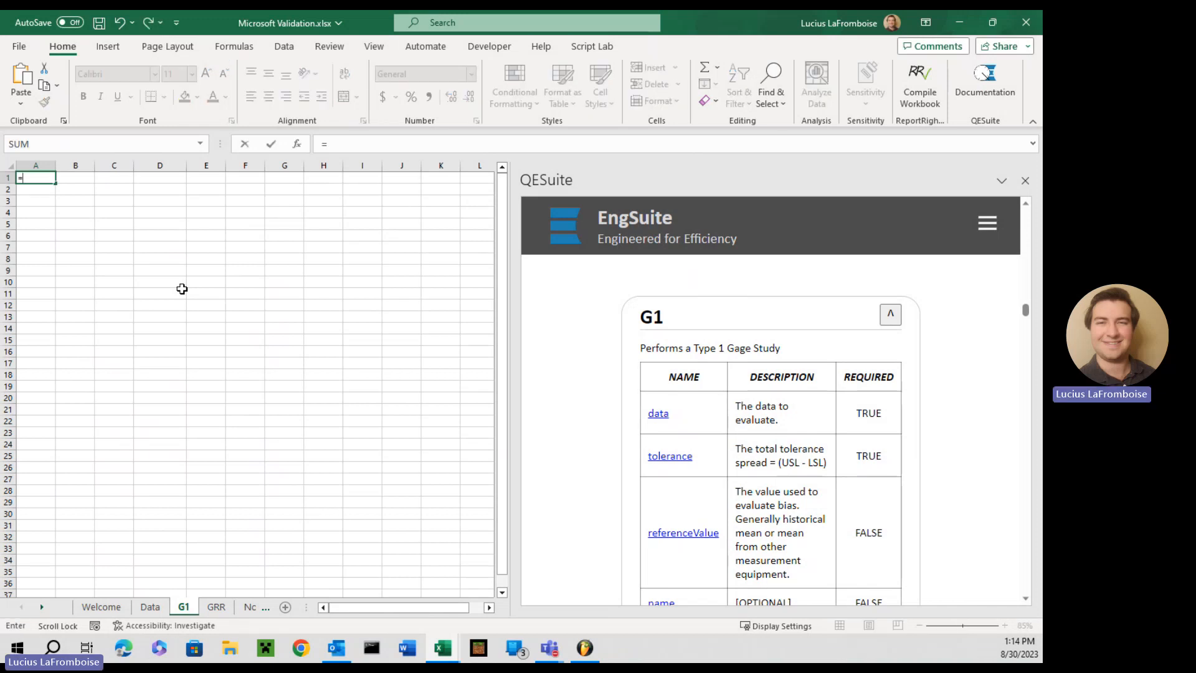
text(q)
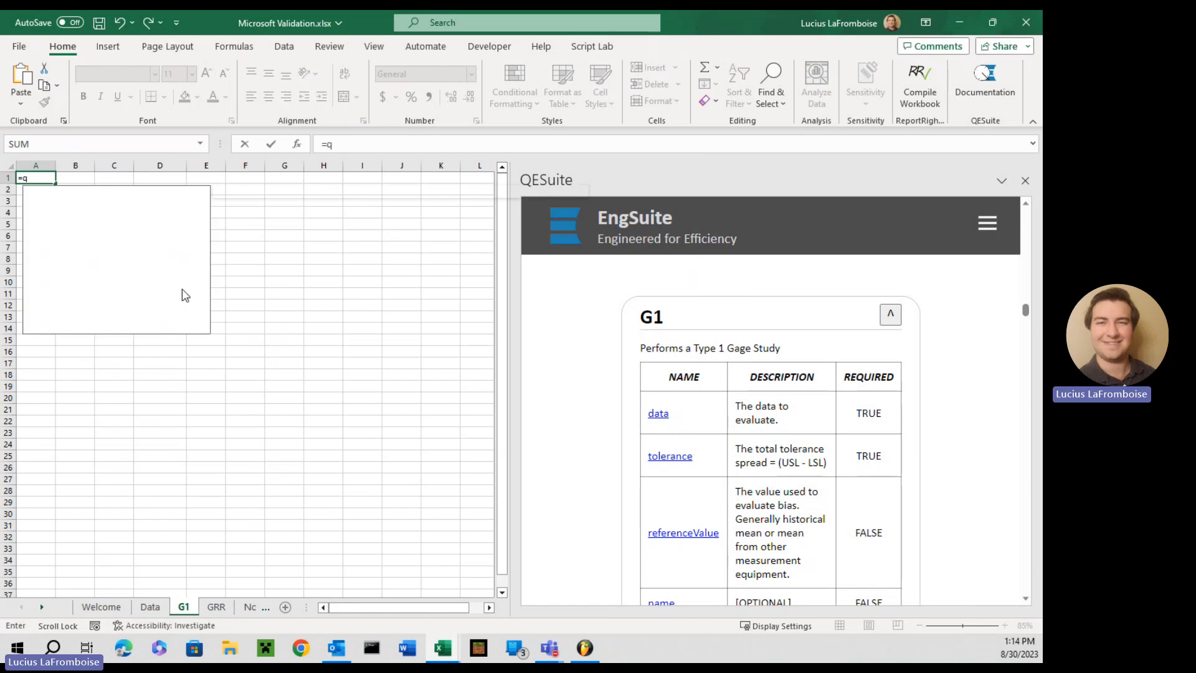
text(e.)
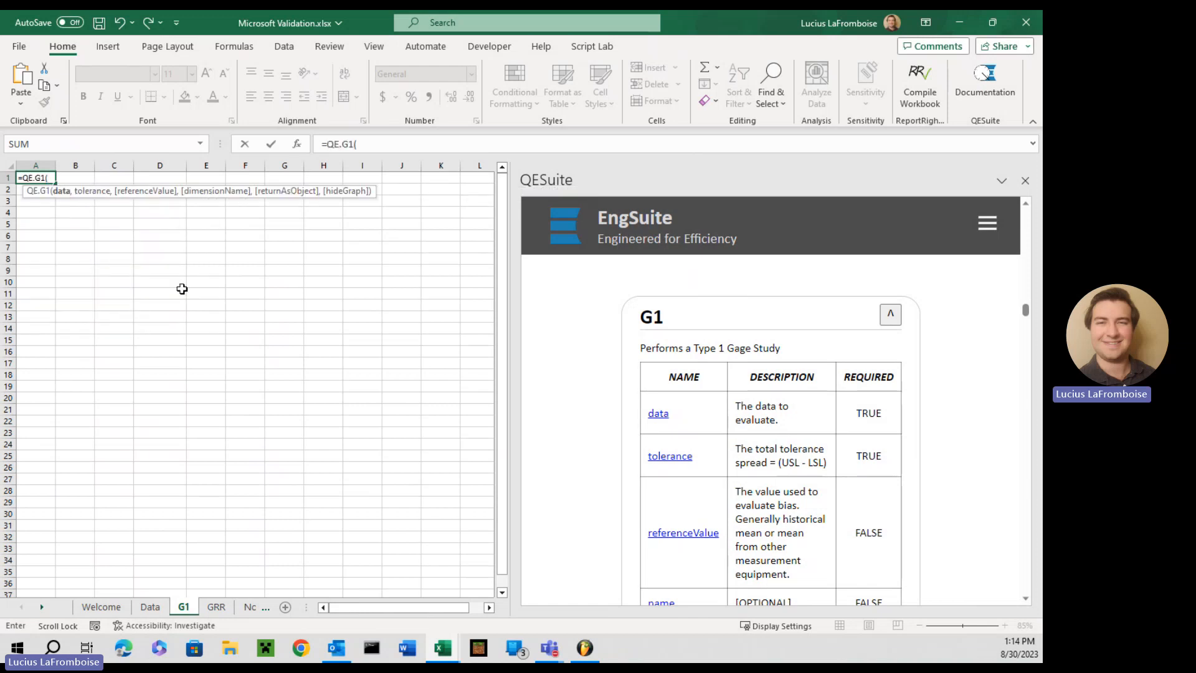
click(150, 606)
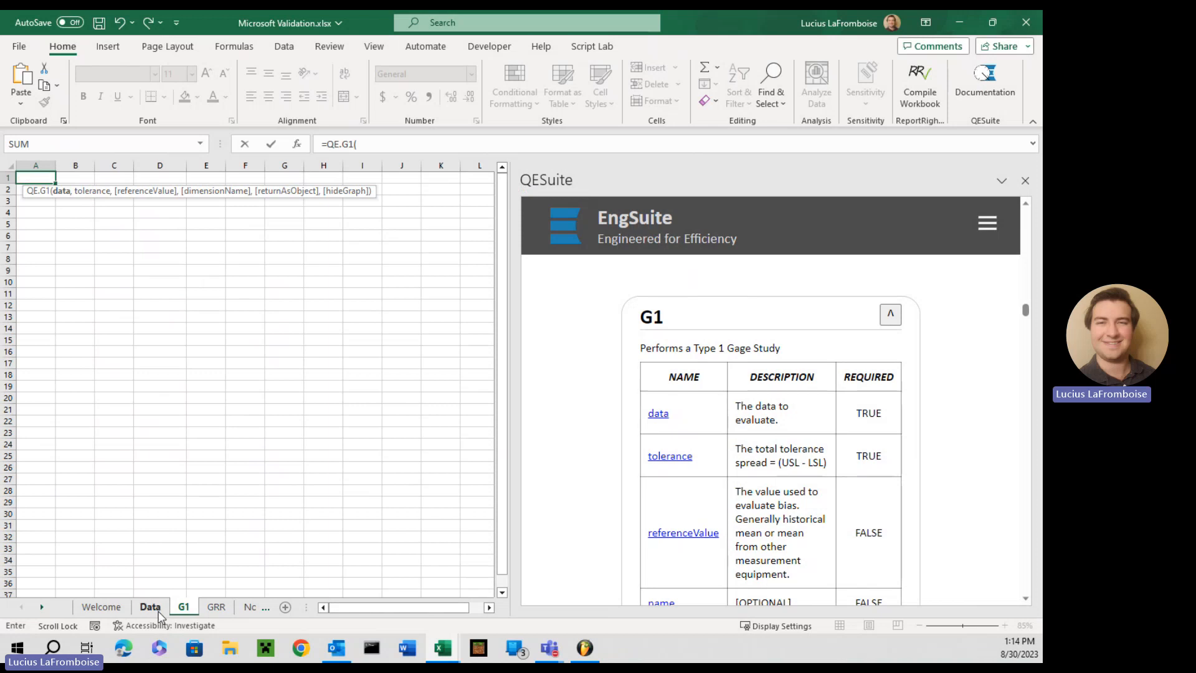
Select Data!G2:G16 as the study measurements
click(149, 606)
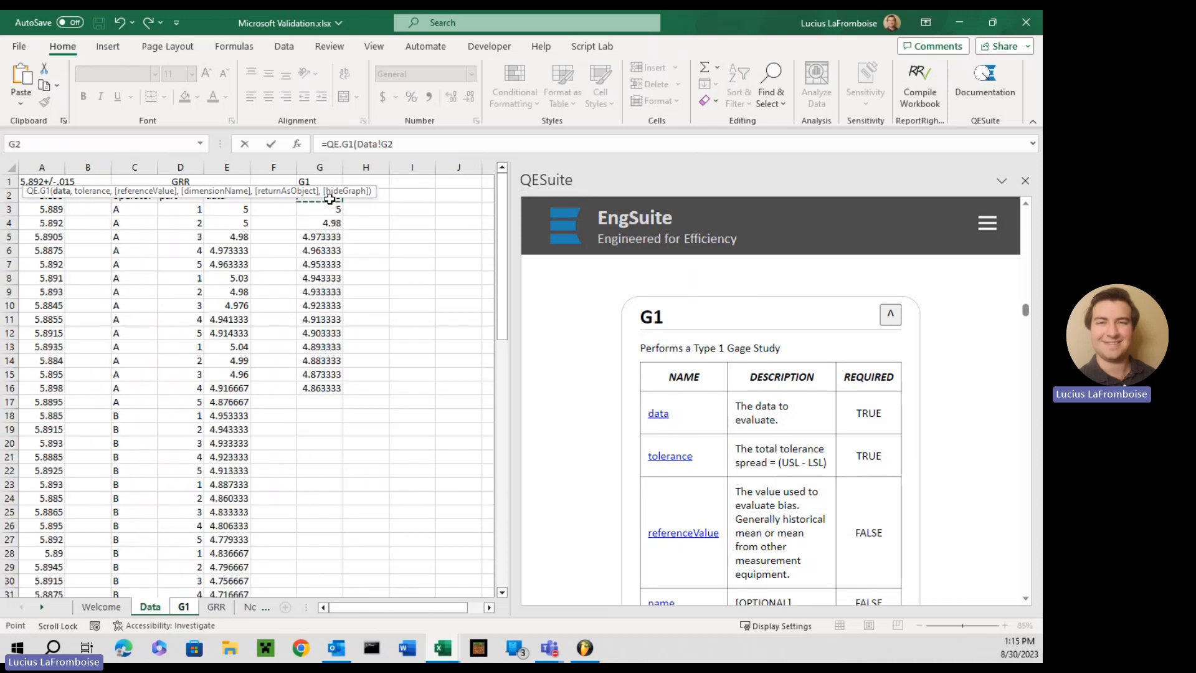
drag(319, 209, 320, 388)
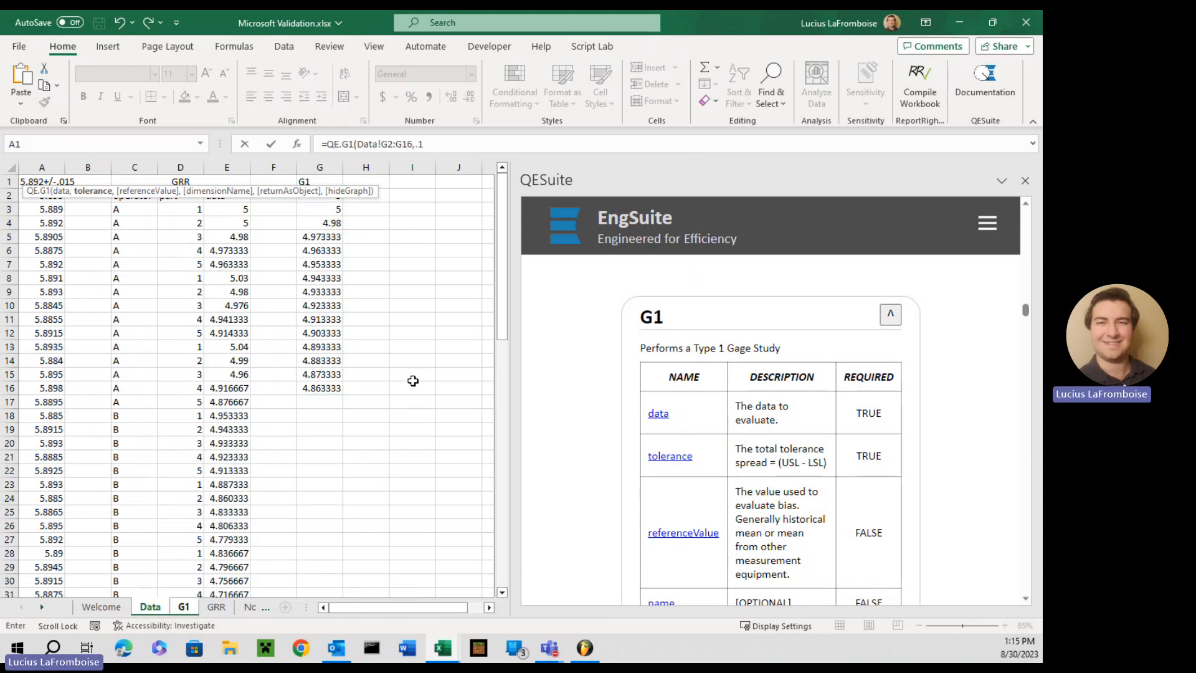
mouse_move(418, 384)
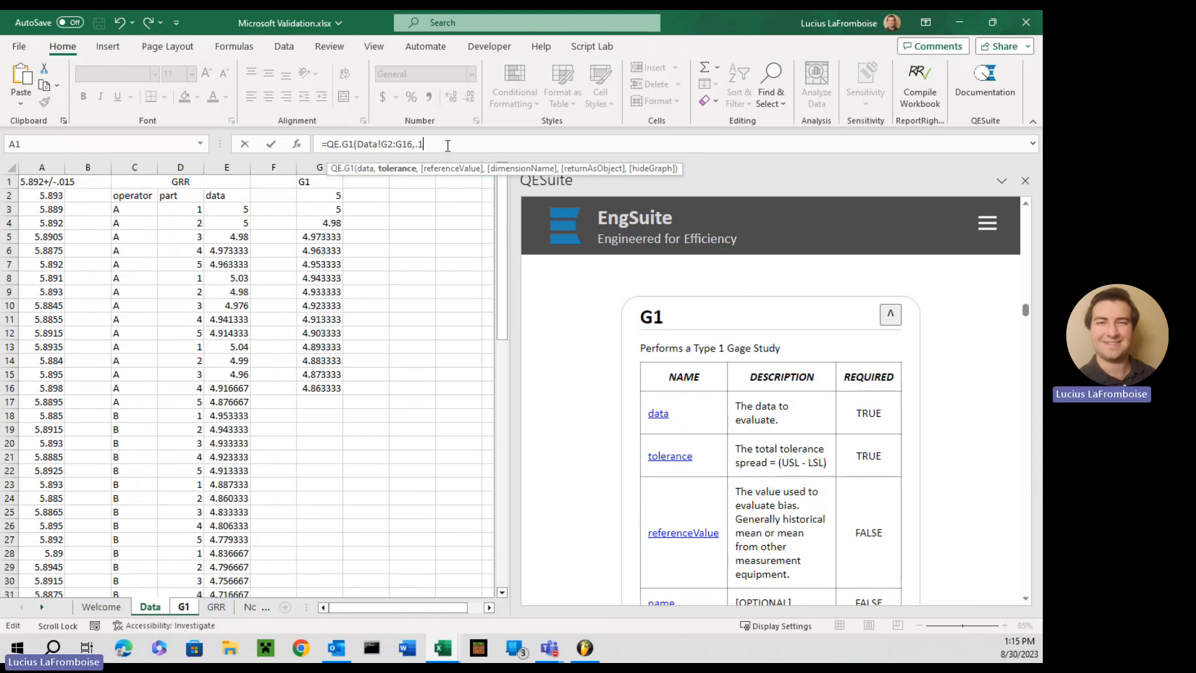
Enter 4.9 as the referenceValue argument after the .1 tolerance
text(,)
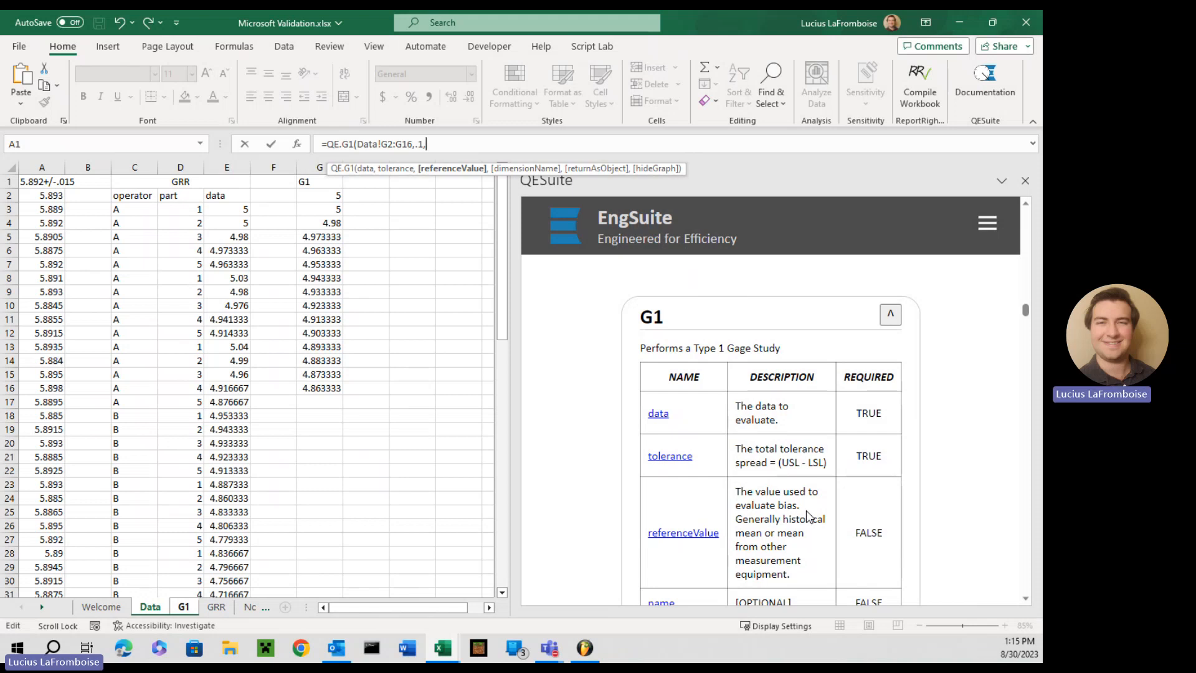
mouse_move(350, 255)
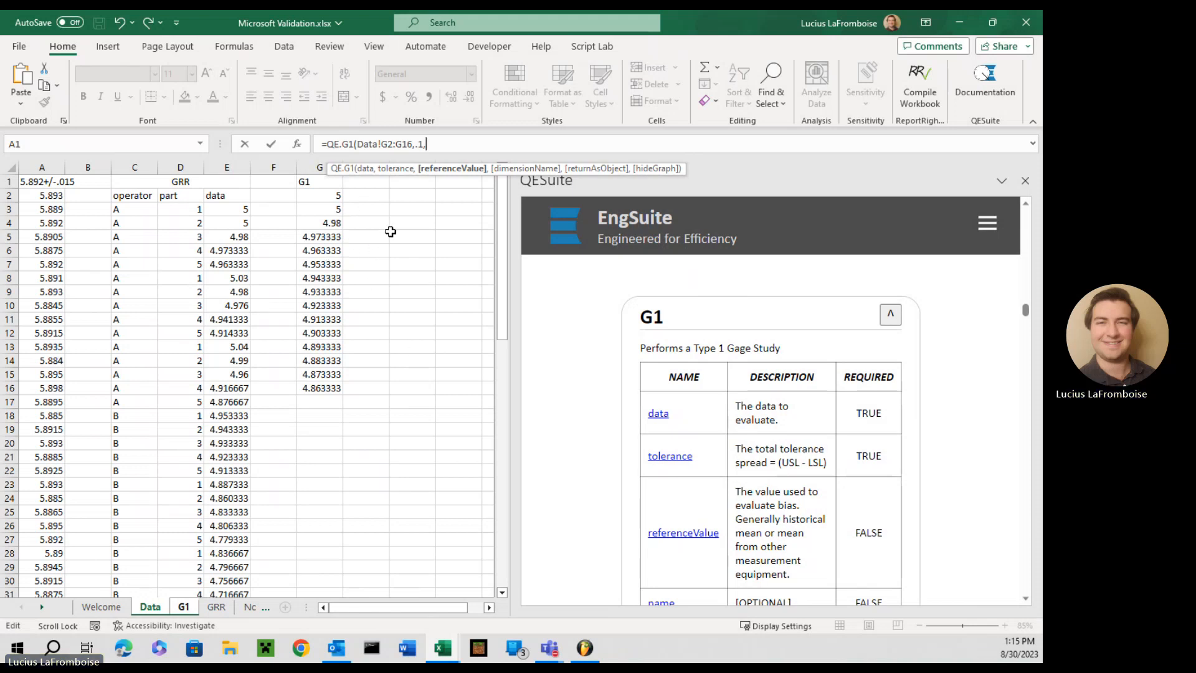
mouse_move(370, 276)
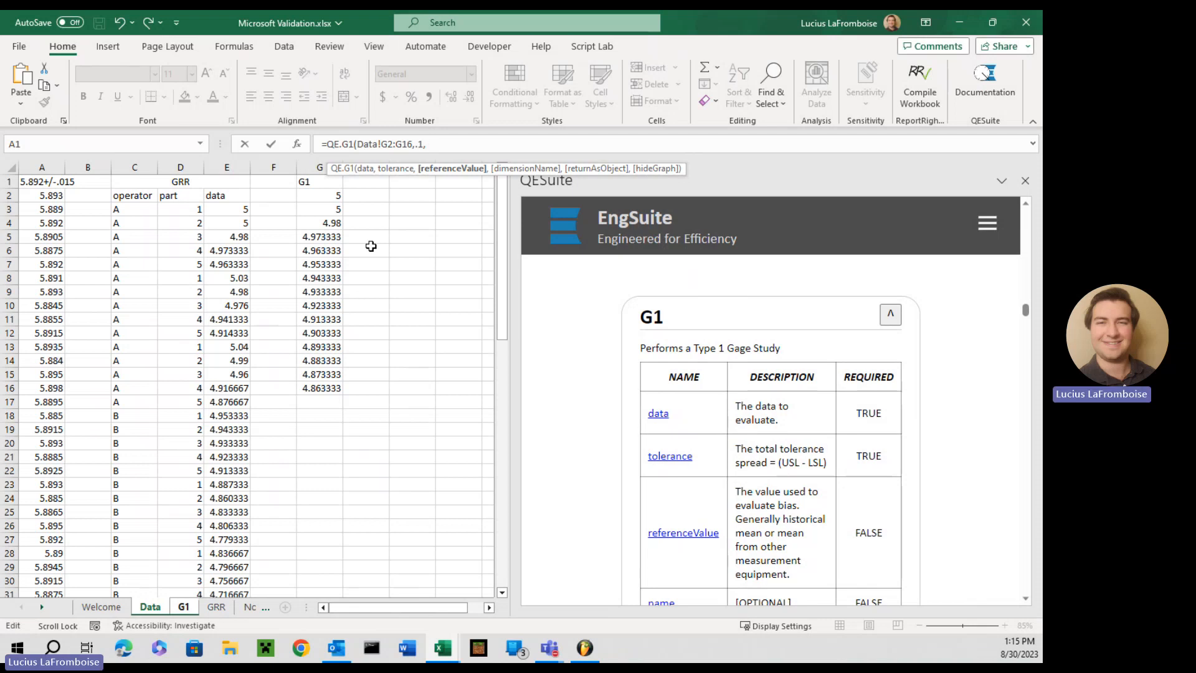
text(4.9)
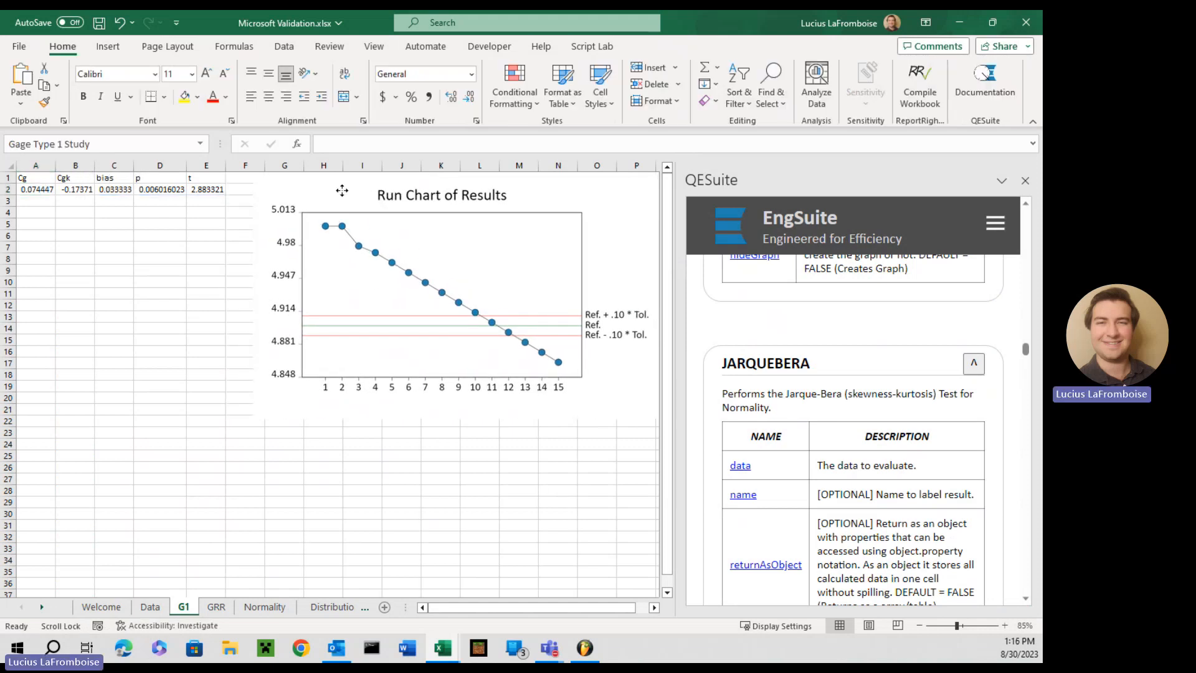
Select the Run Chart of Results picture on the G1 sheet
click(418, 293)
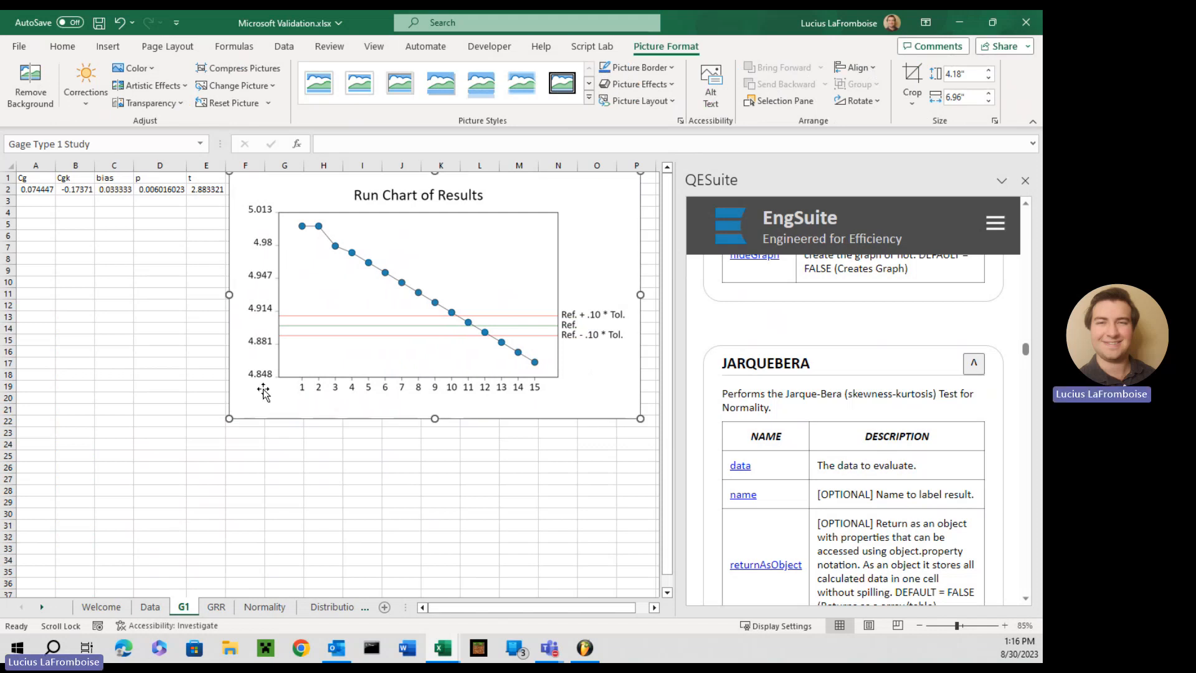
mouse_move(560, 329)
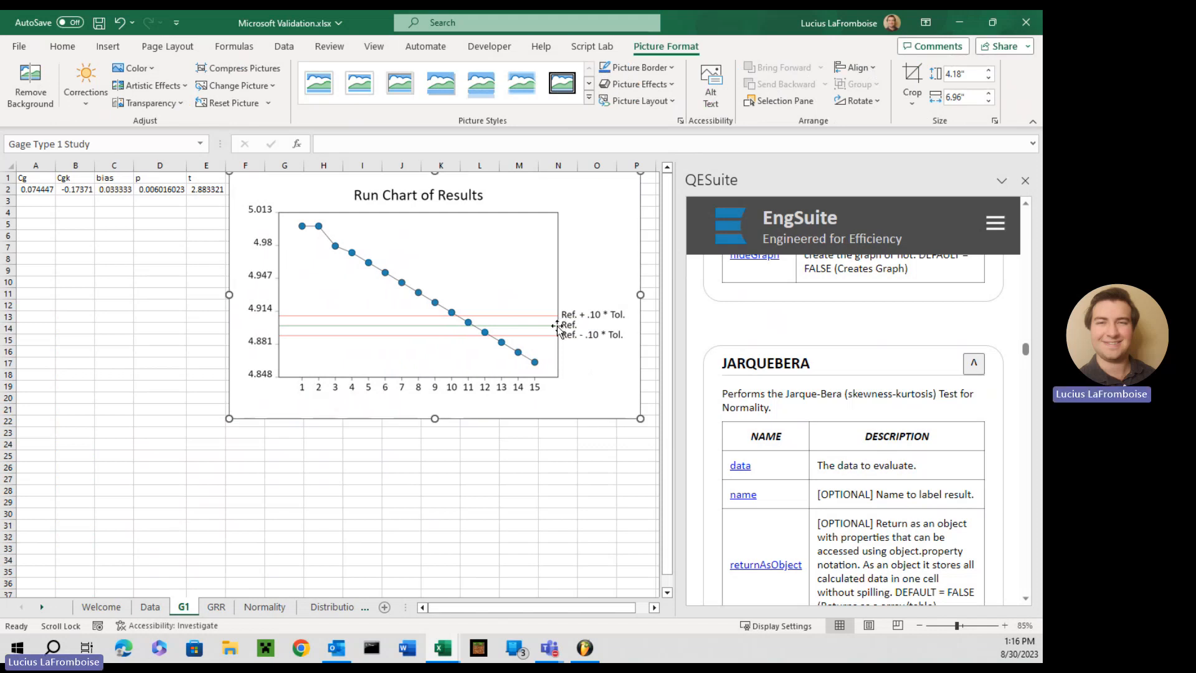
mouse_move(425, 326)
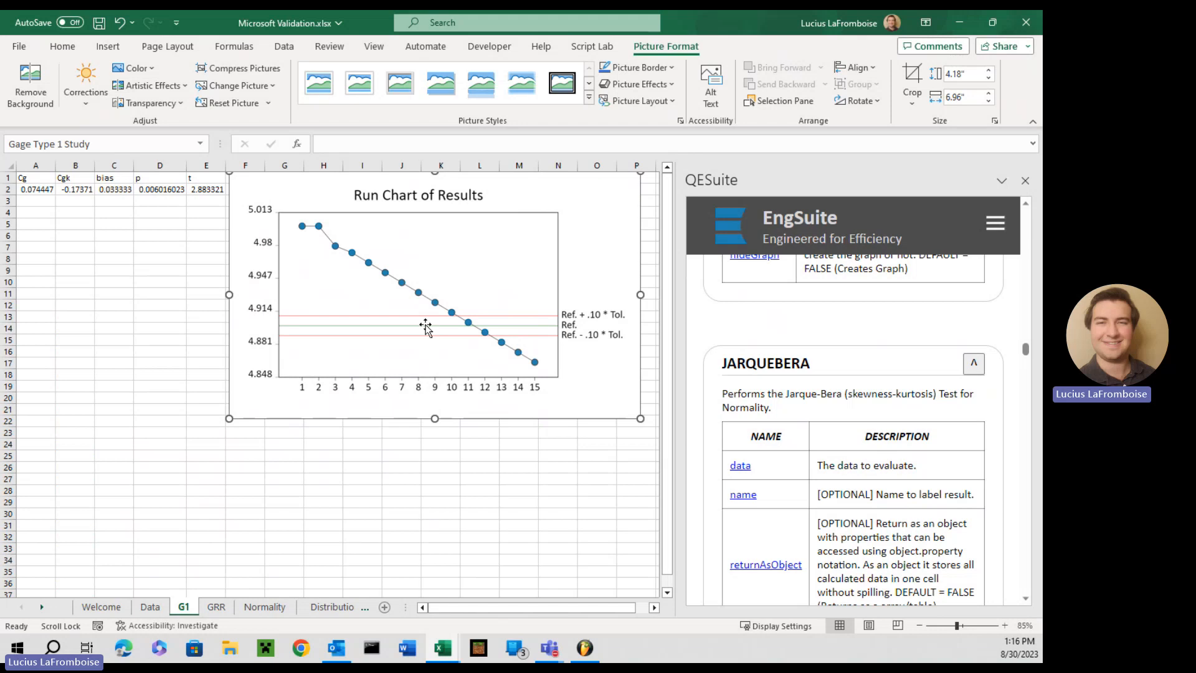
mouse_move(519, 343)
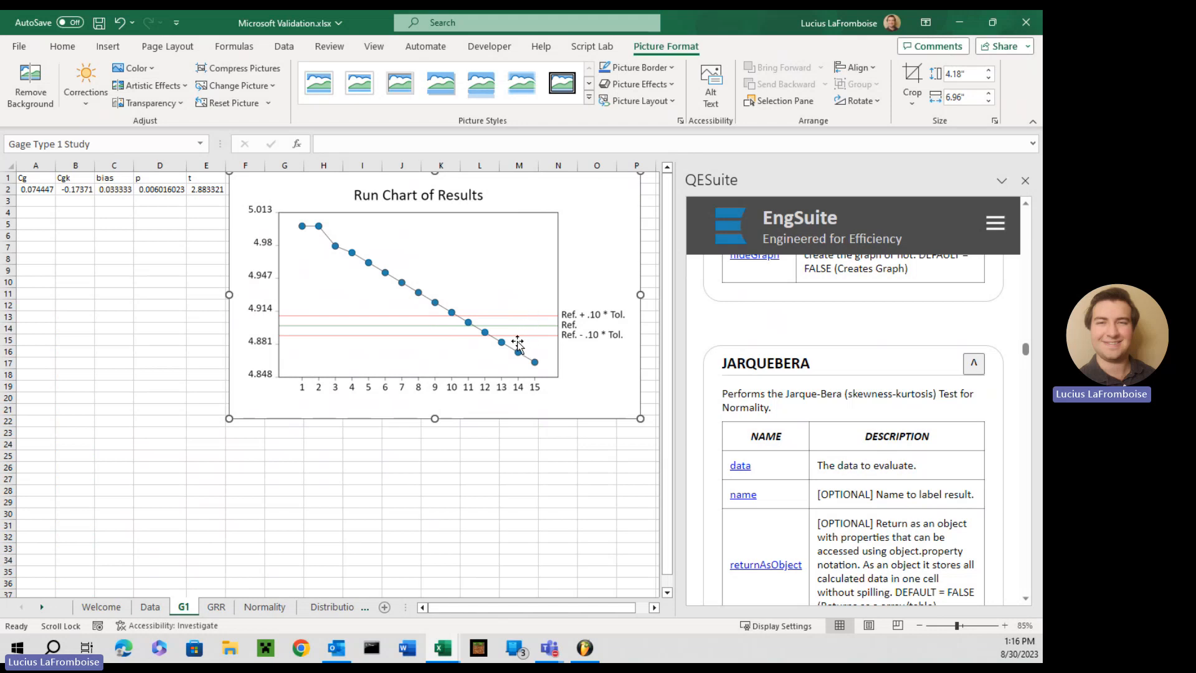
mouse_move(576, 319)
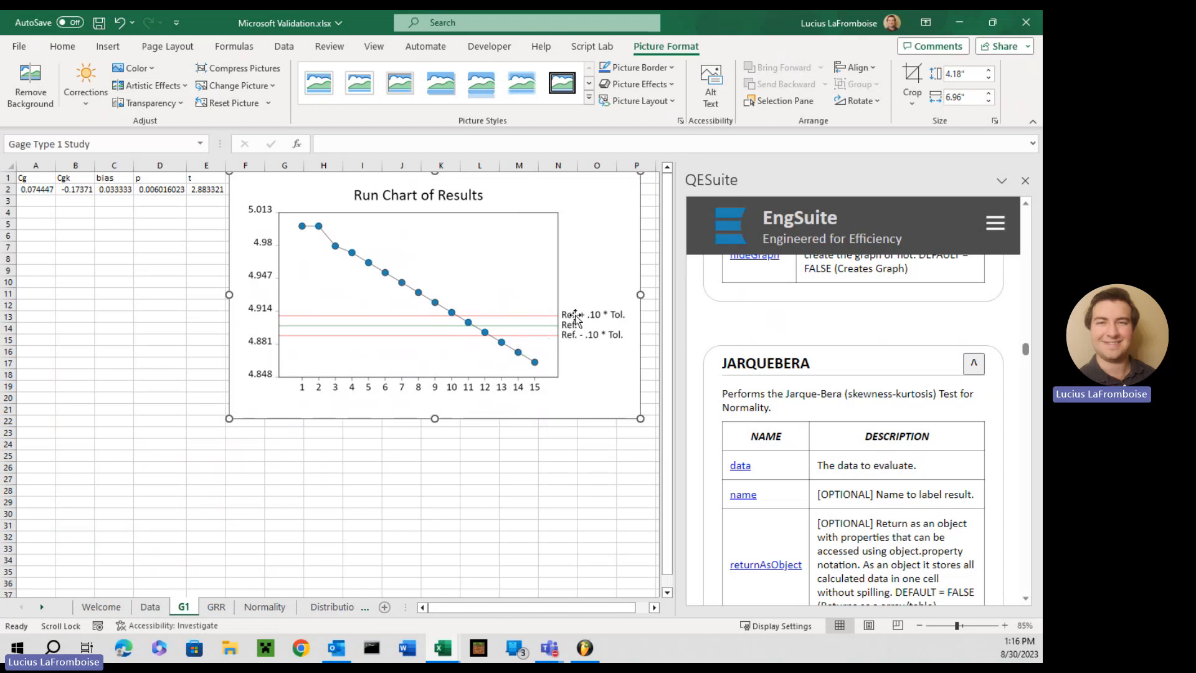
mouse_move(411, 466)
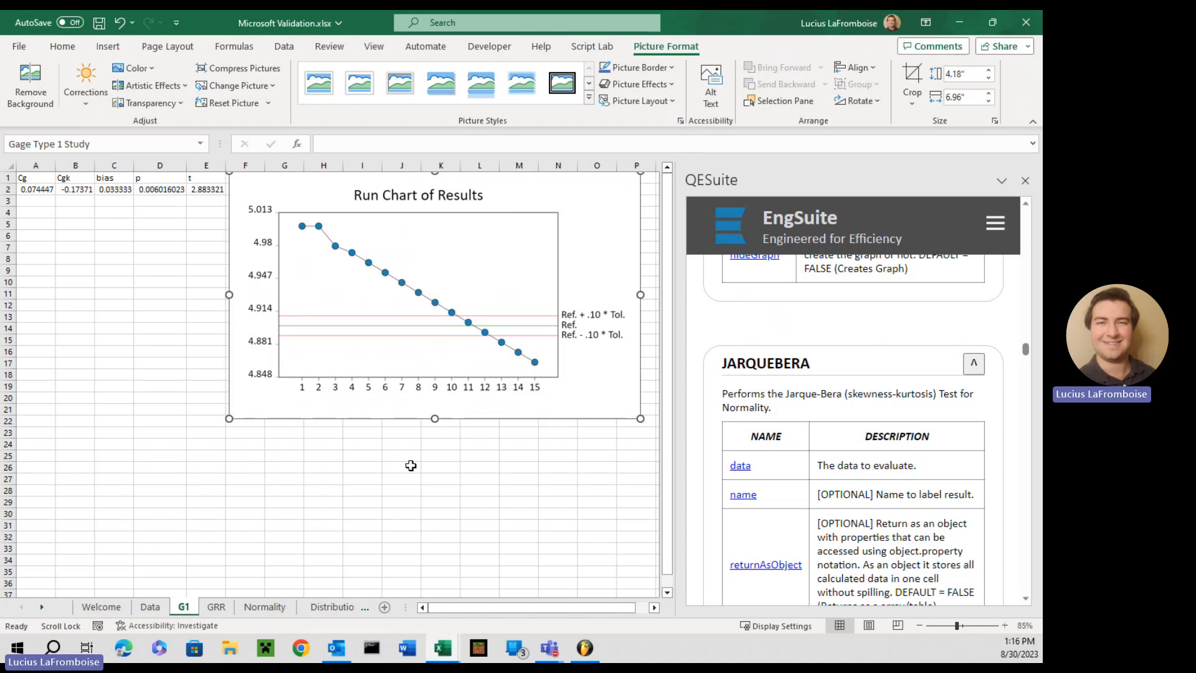
mouse_move(222, 312)
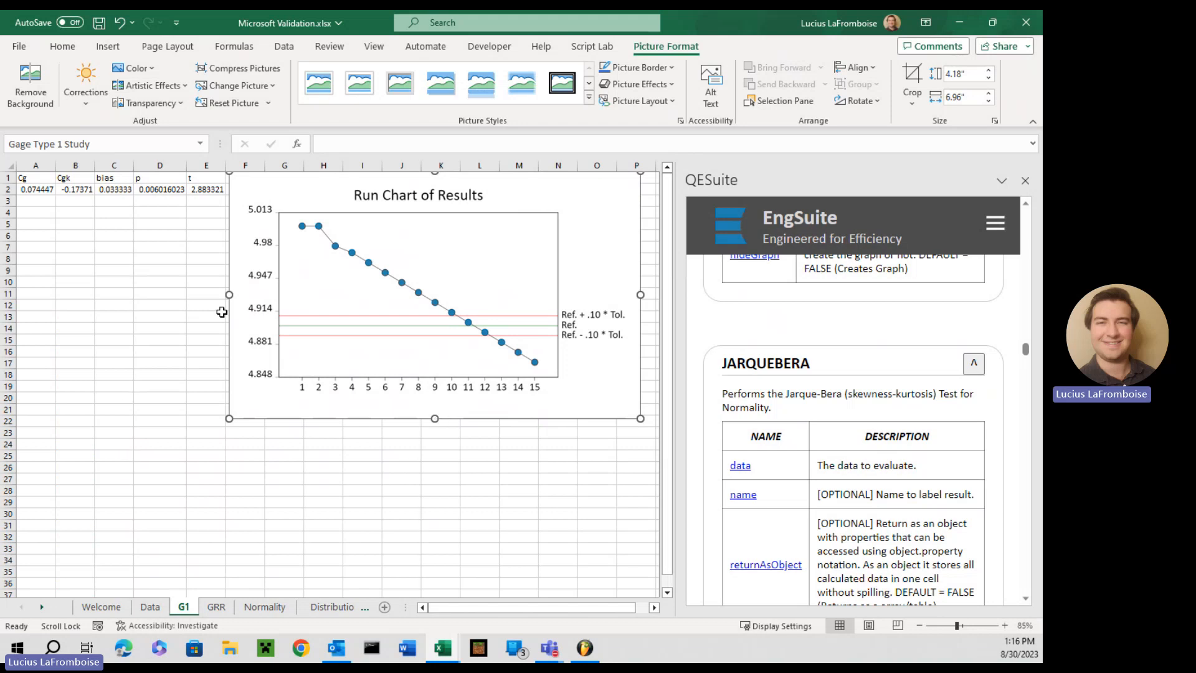
mouse_move(487, 307)
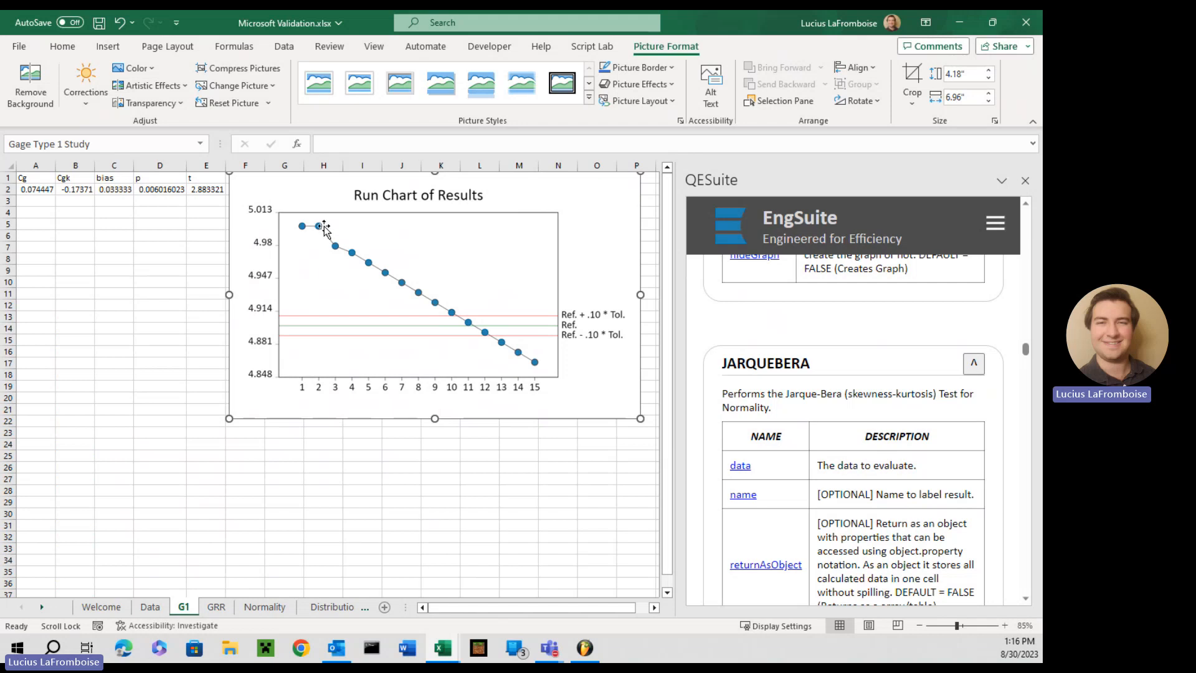
mouse_move(385, 275)
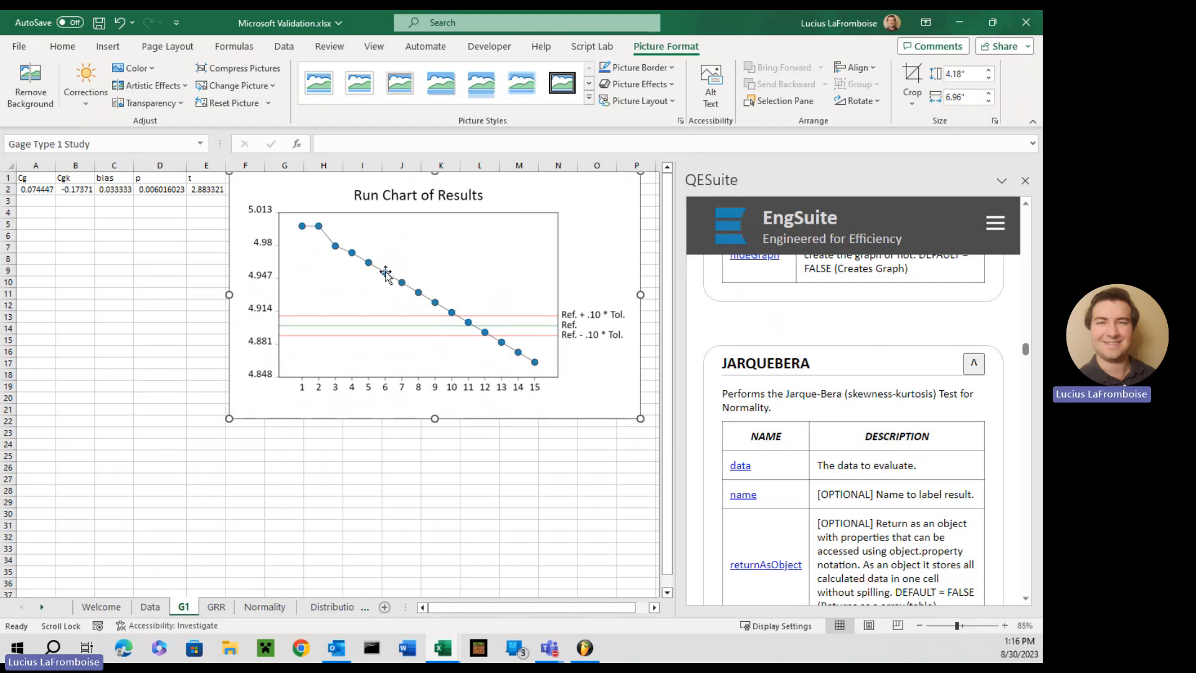
mouse_move(426, 252)
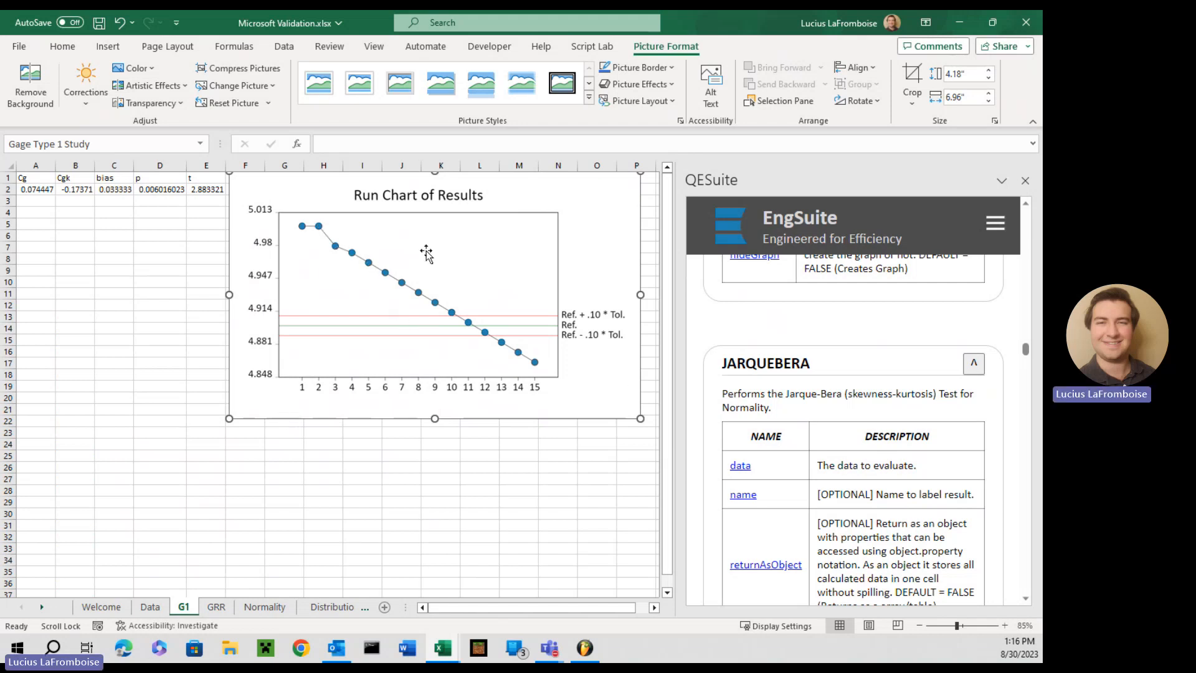
mouse_move(73, 349)
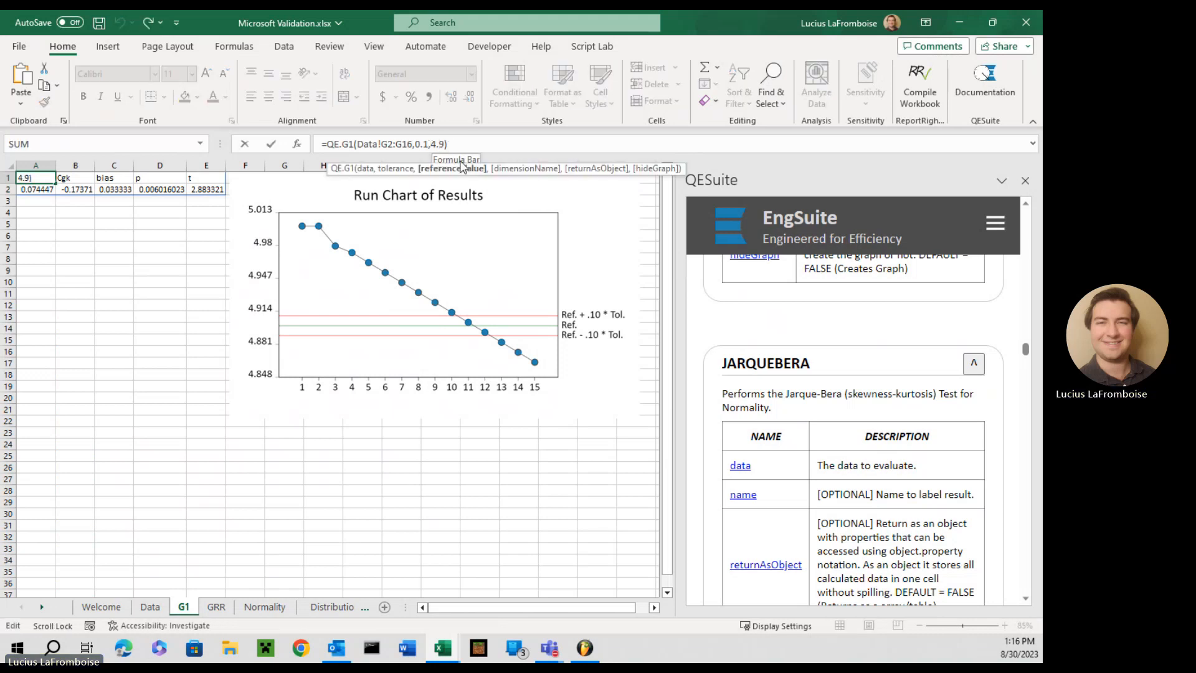
Change A1 to =QE.G1(Data!G2:G16,0.1) and inspect the updated run chart
key(Backspace)
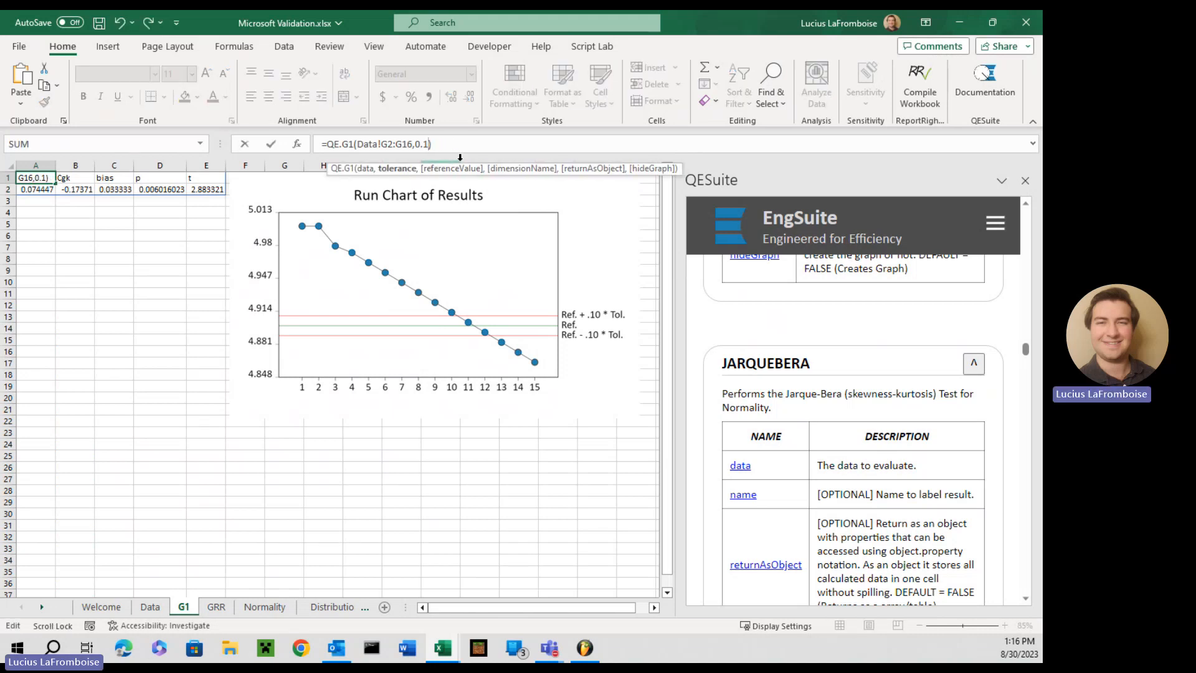
click(418, 305)
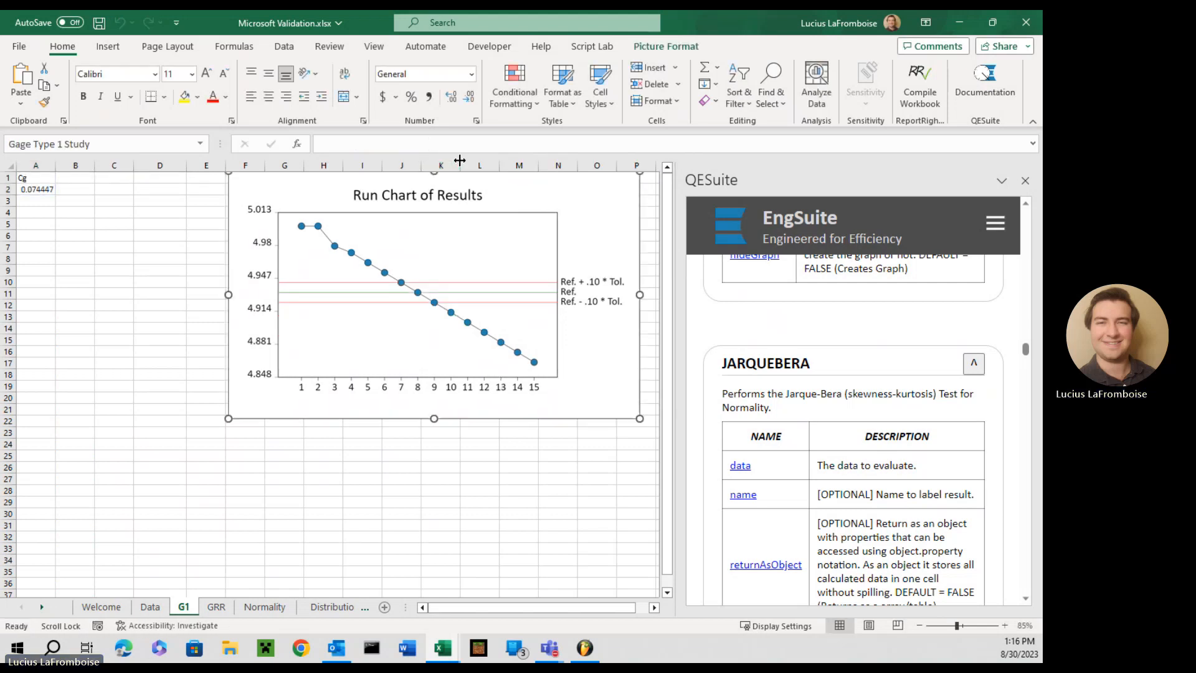
click(665, 47)
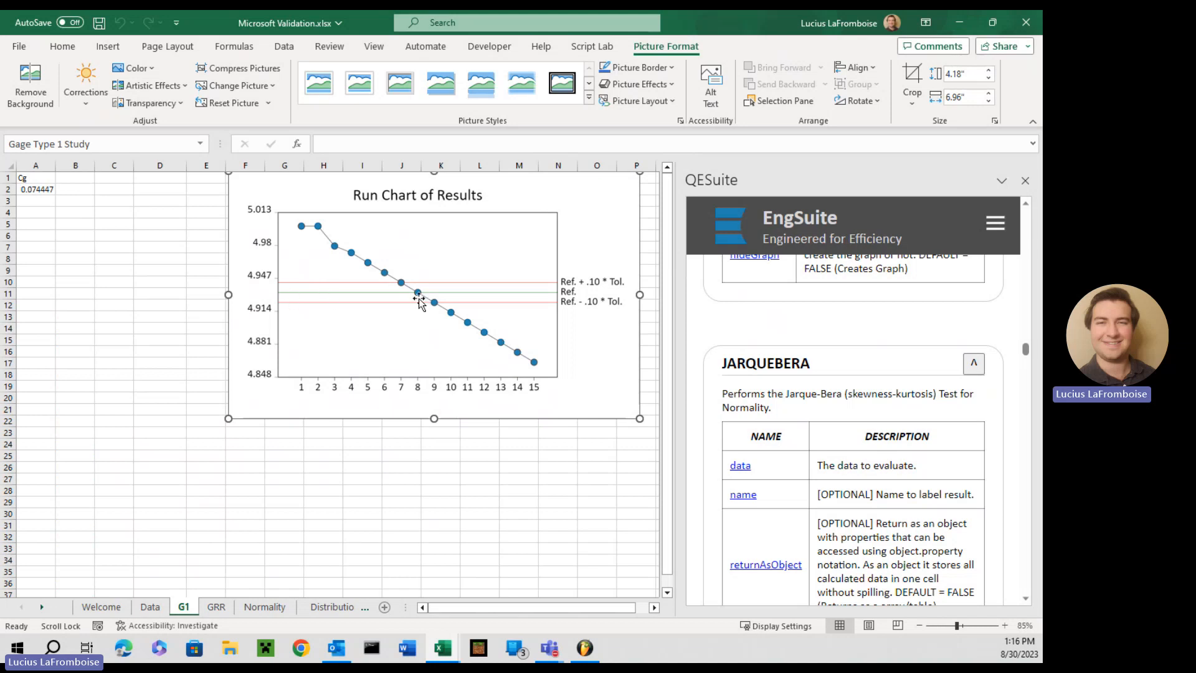
mouse_move(466, 296)
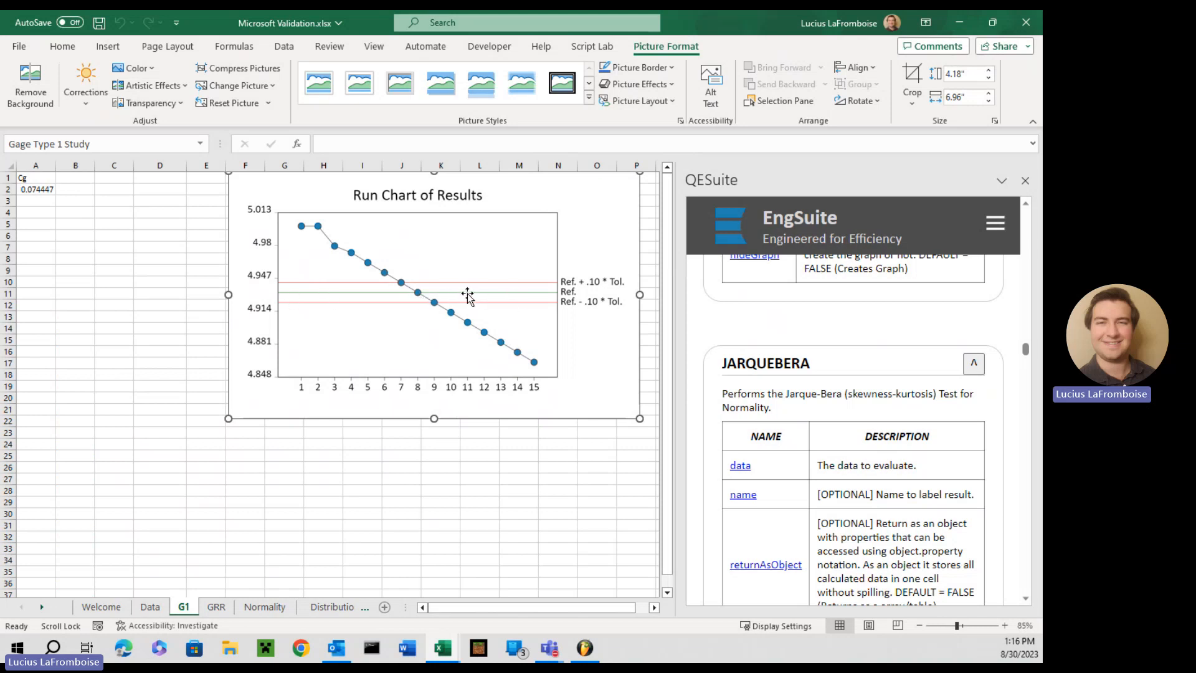
mouse_move(365, 276)
text(=QE.G1(Data!G2:G16,0.1,,true))
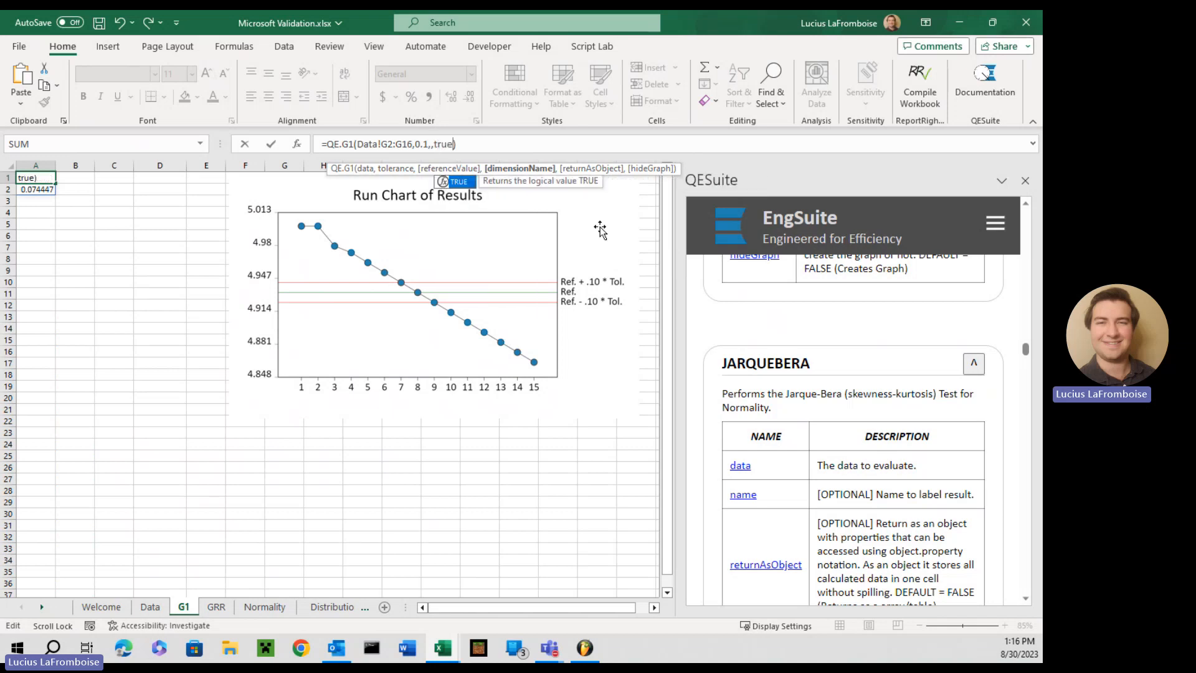
Edit A1 to =QE.G1(Data!G2:G16,0.1,,"TEST",TRUE,TRUE) and review the result
key(Backspace)
text(")
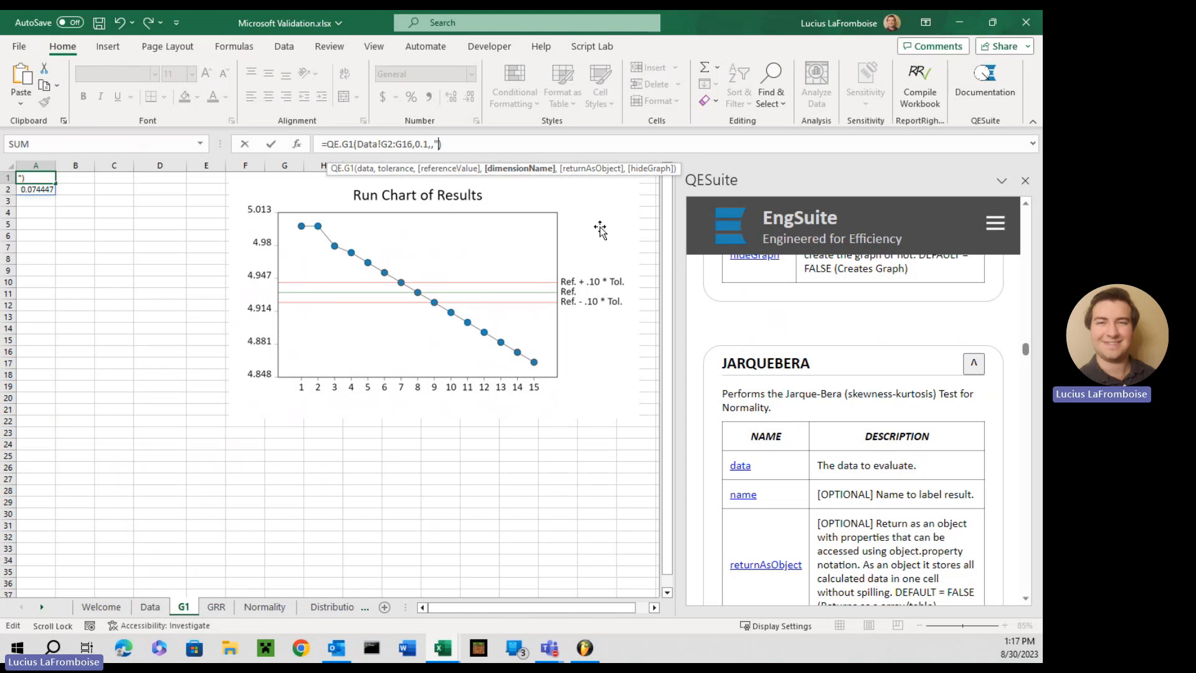
text(TEST)
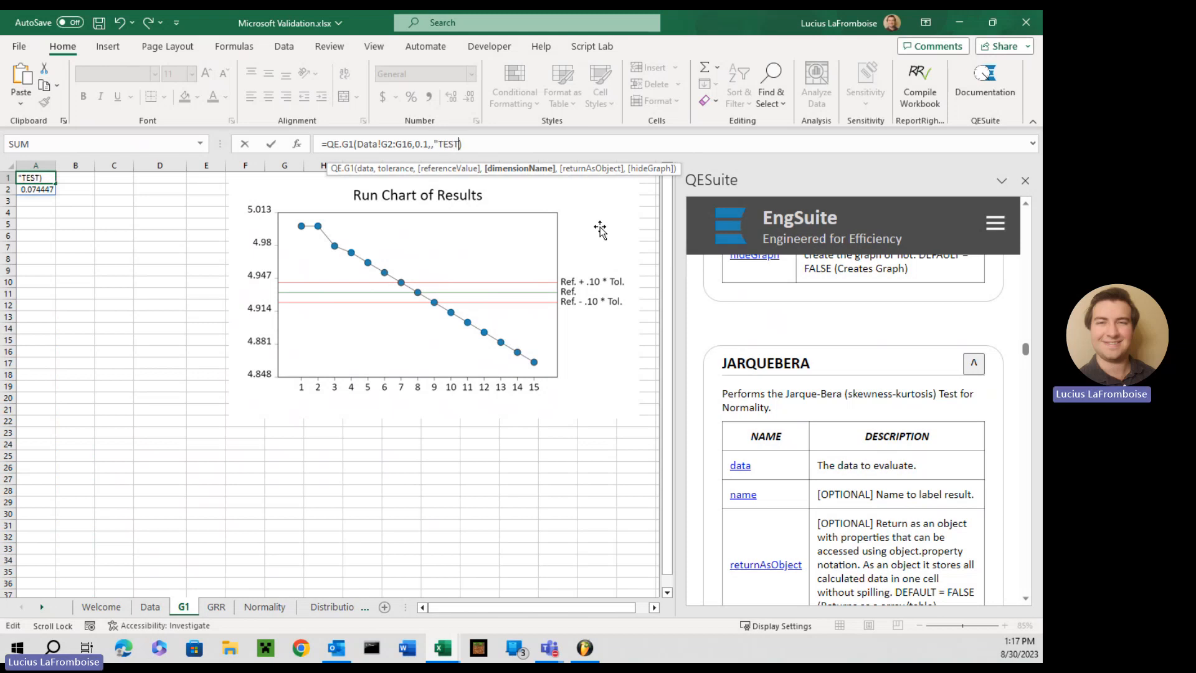
text(, t)
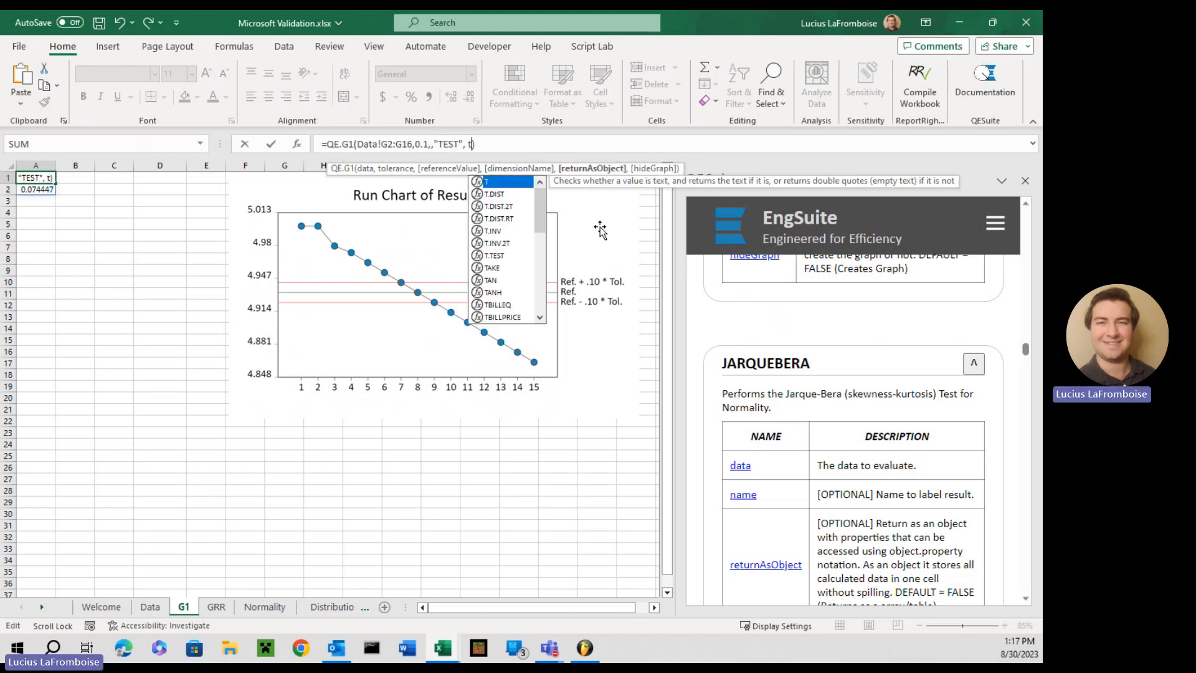
text(true,)
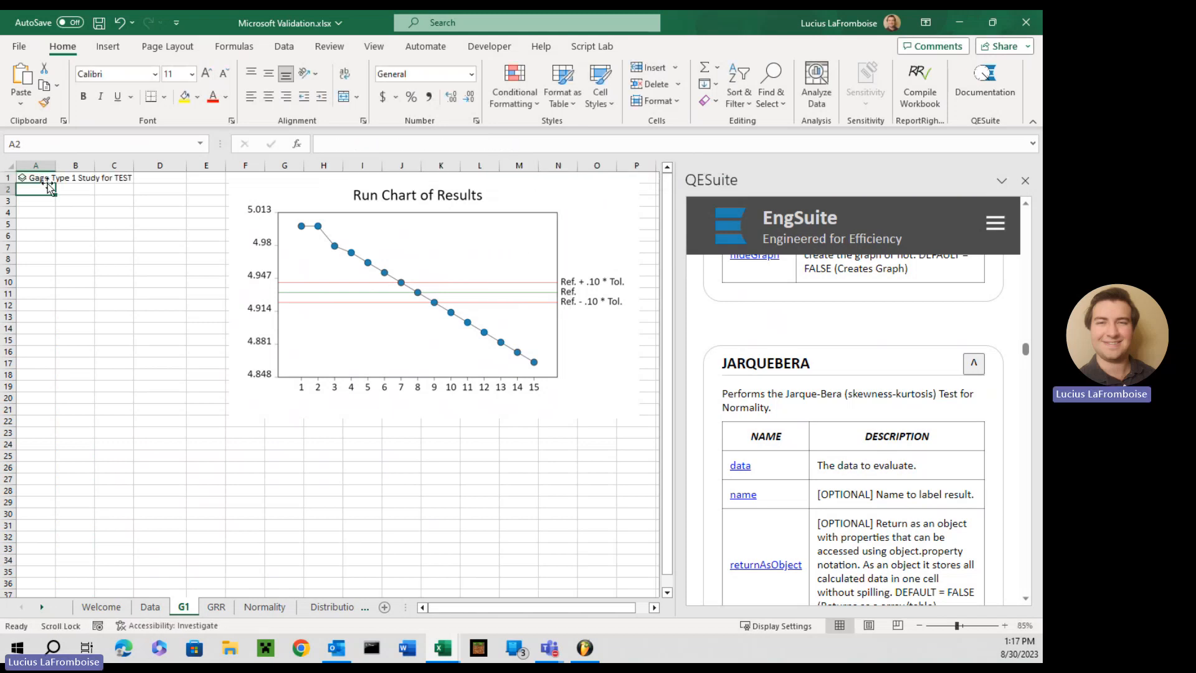
click(35, 177)
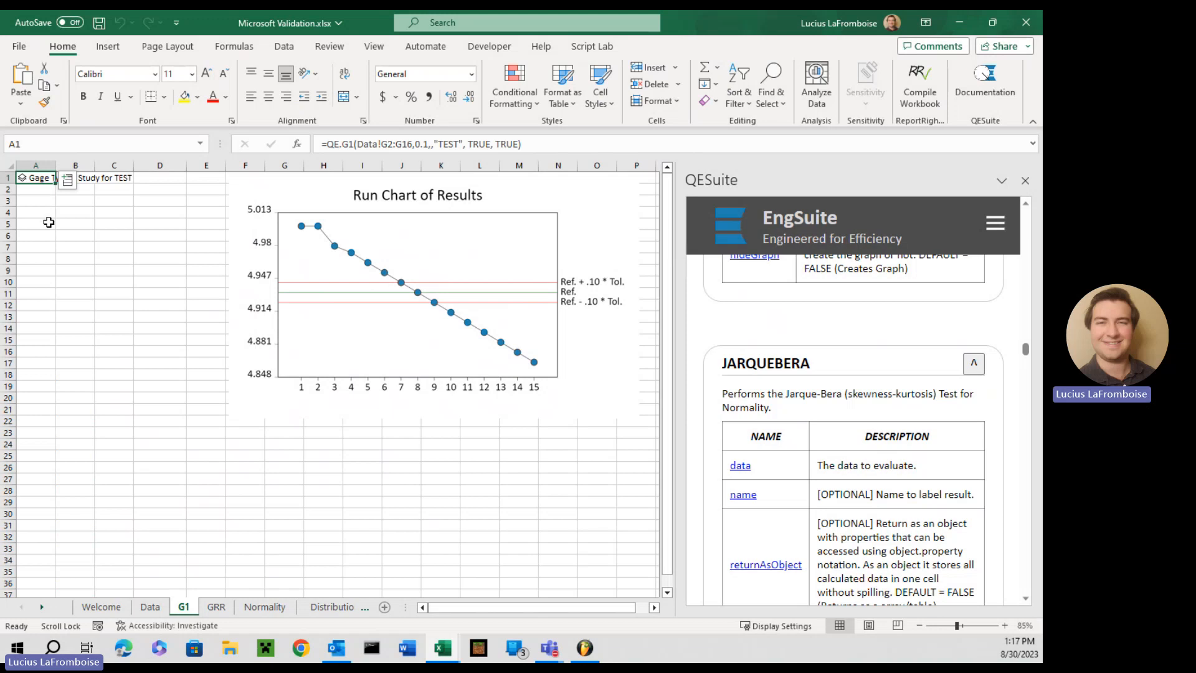
mouse_move(275, 298)
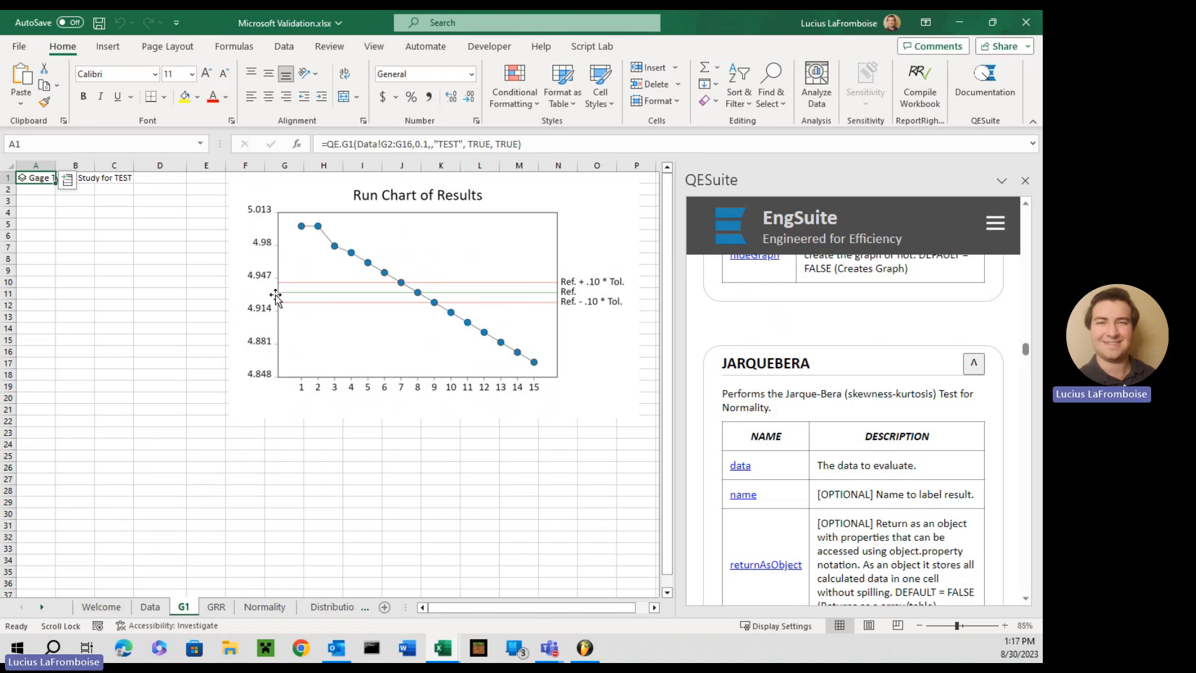